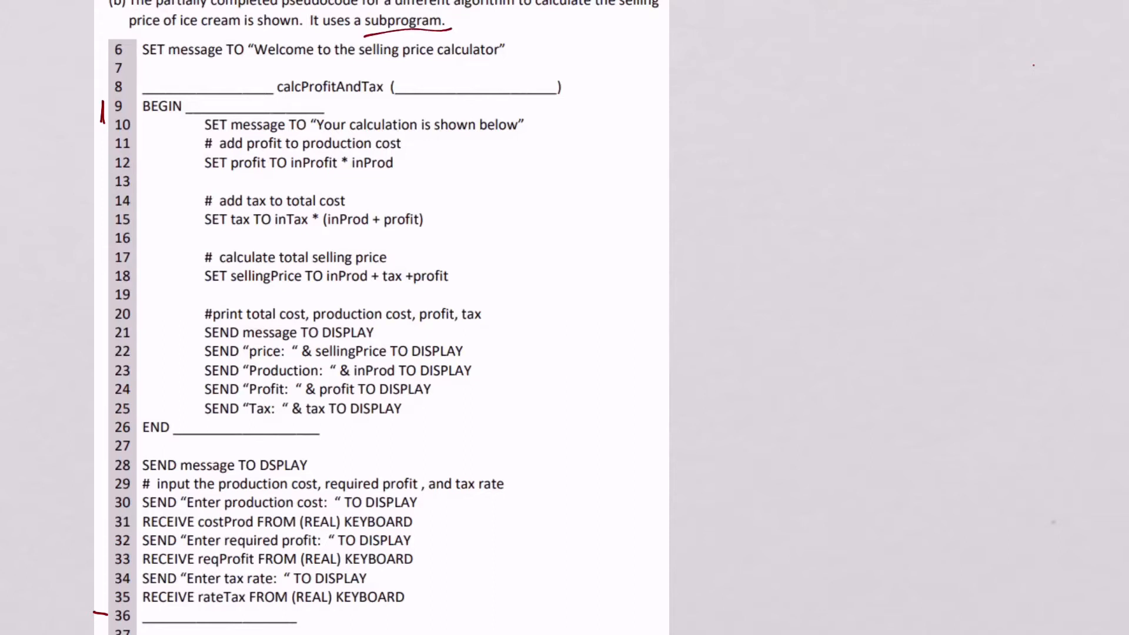
- Mark the subprogram body with a red downward arrow beside lines 10 to 25
left_click_drag(194, 126, 197, 421)
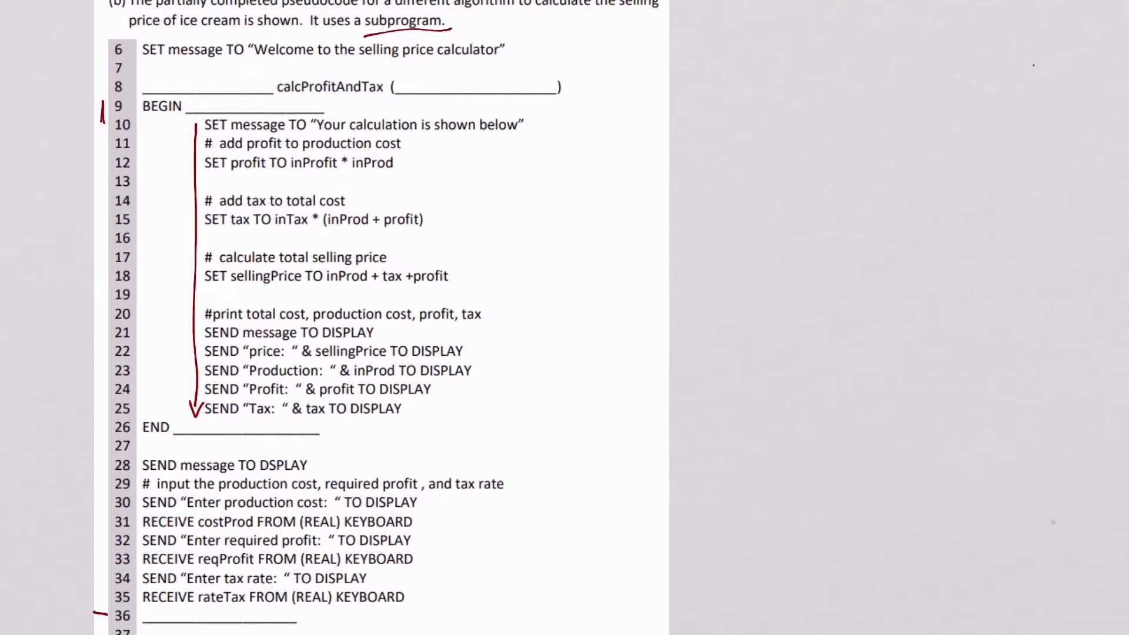
- Handwrite the procedure header syntax 'PROCEDURE <id>(<par' in red beside the pseudocode
type("PROCEDURE <id>(<par")
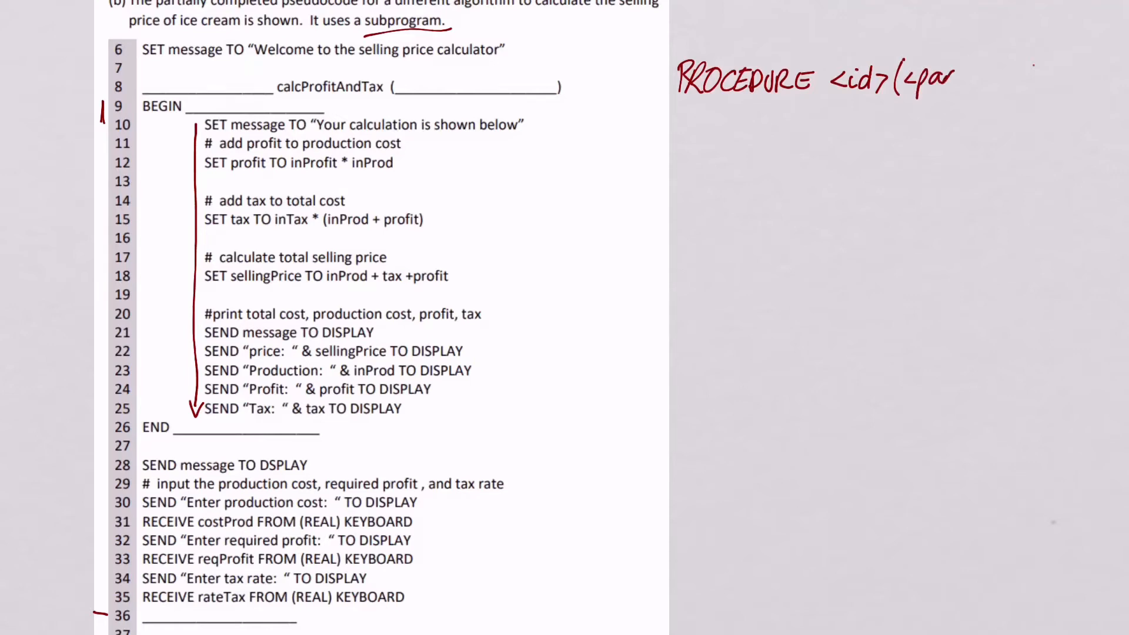